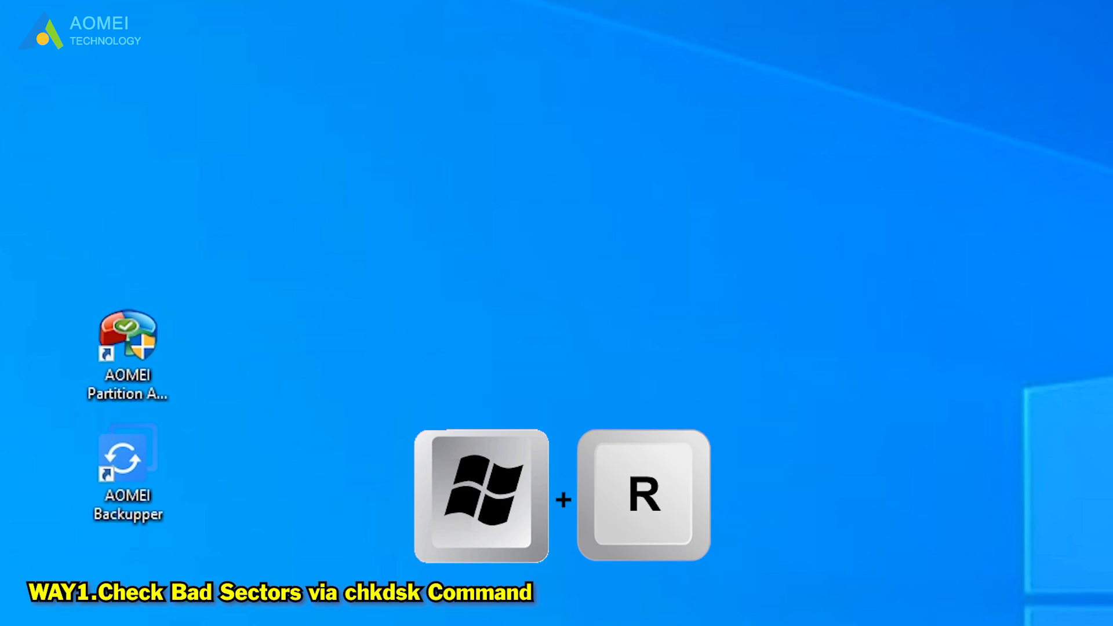
- Launch Command Prompt via the Run dialog (cmd)
key(Win+R)
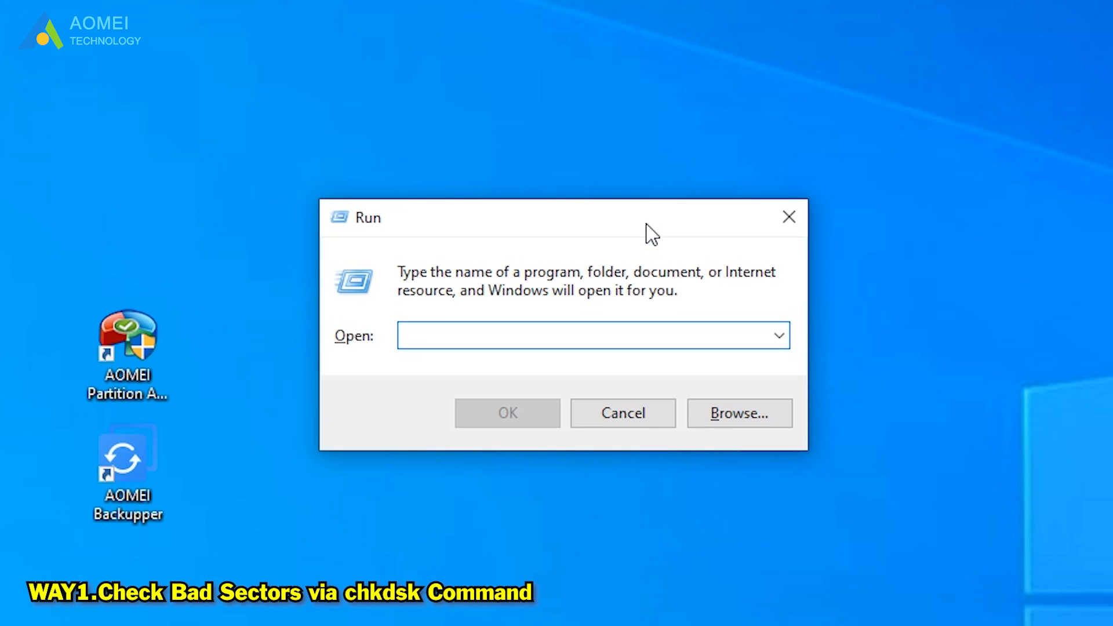
text(cmd)
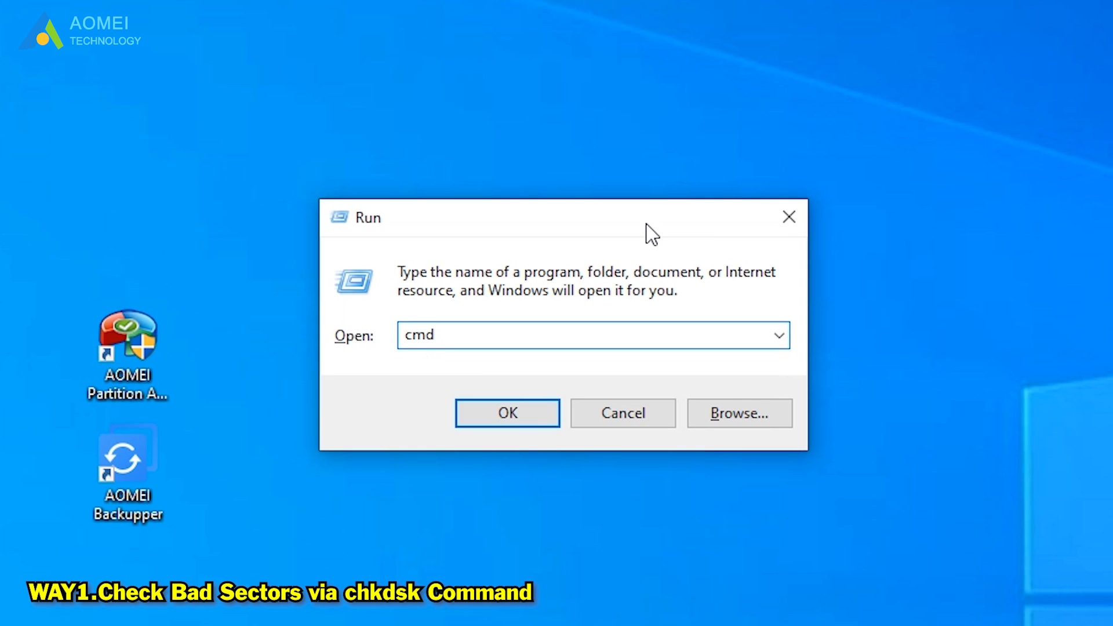
click(507, 413)
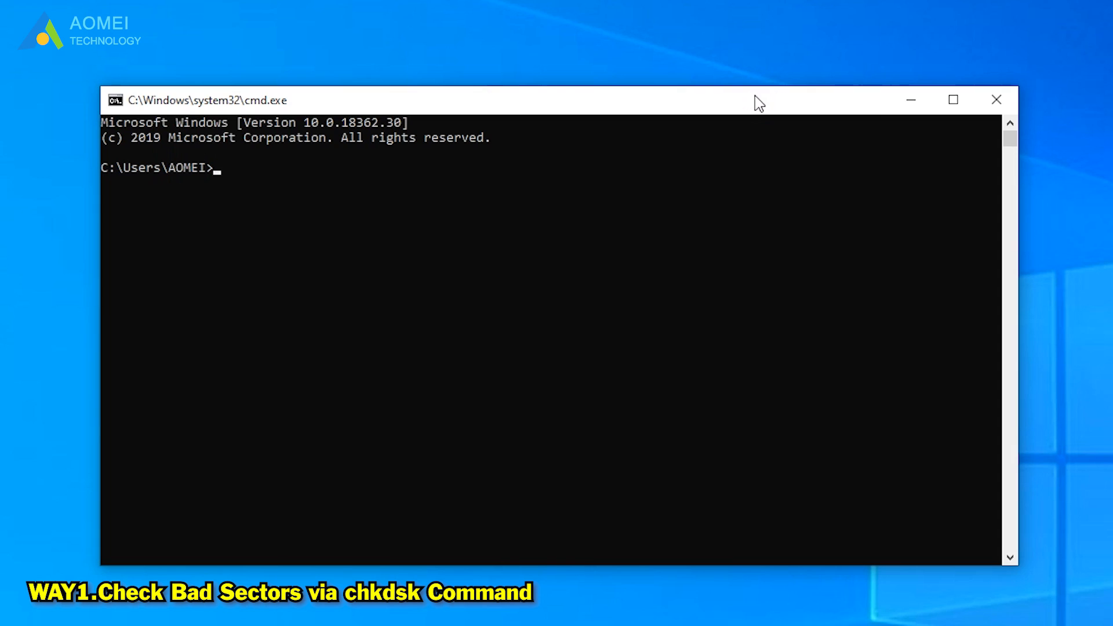
mouse_move(258, 181)
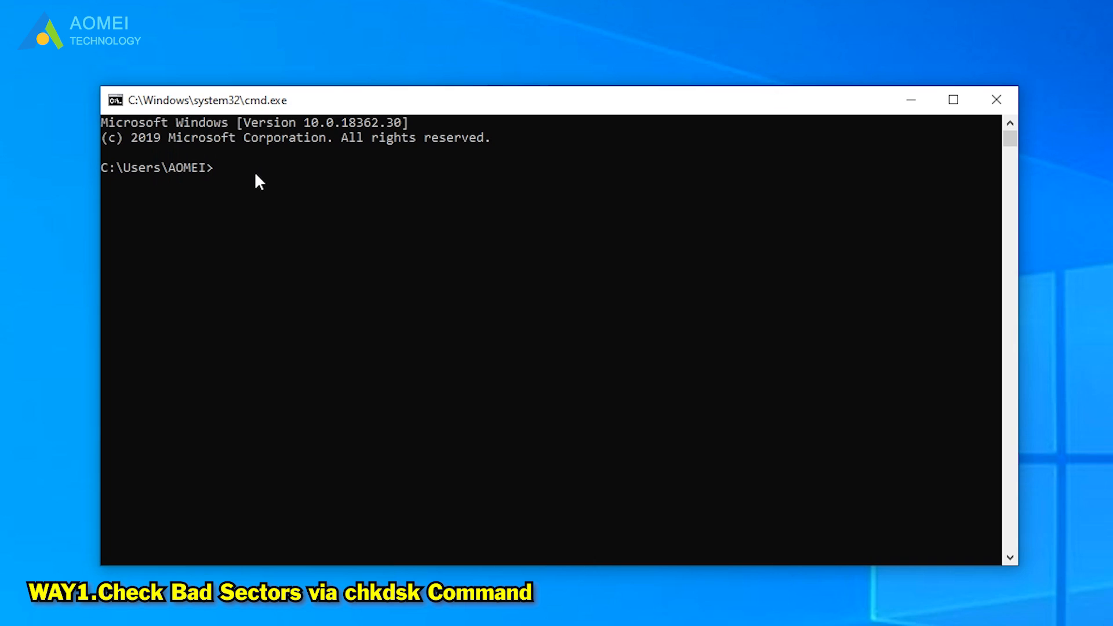
- Run chkdsk D: /f, finding 0 KB bad sectors, then start chkdsk D: /r
text(chkdsk D: /f)
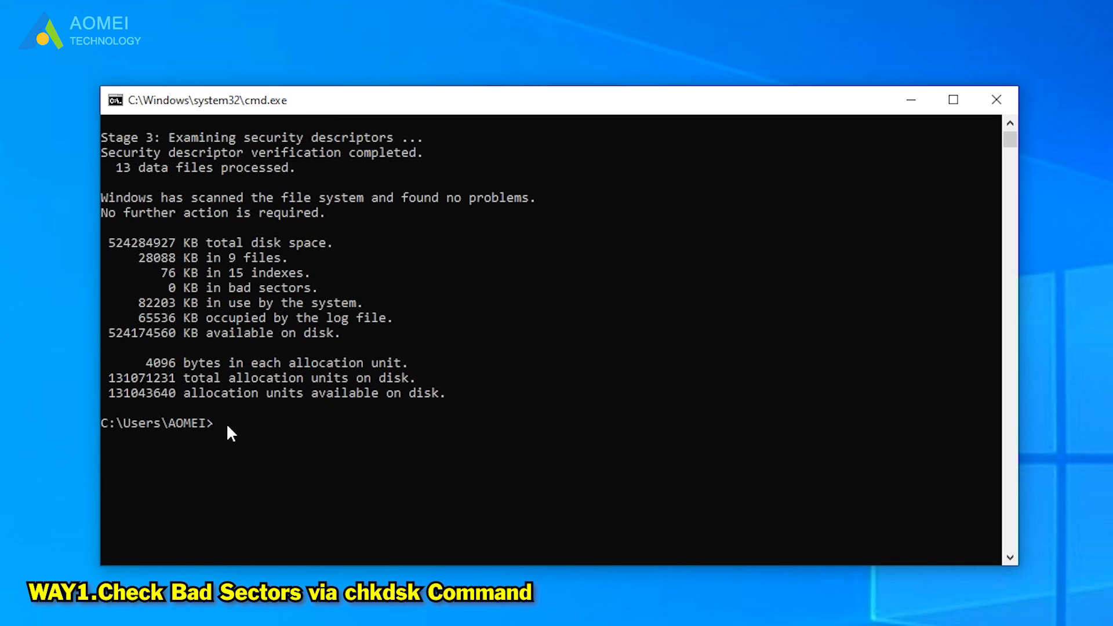
text(chkdsk D: /r)
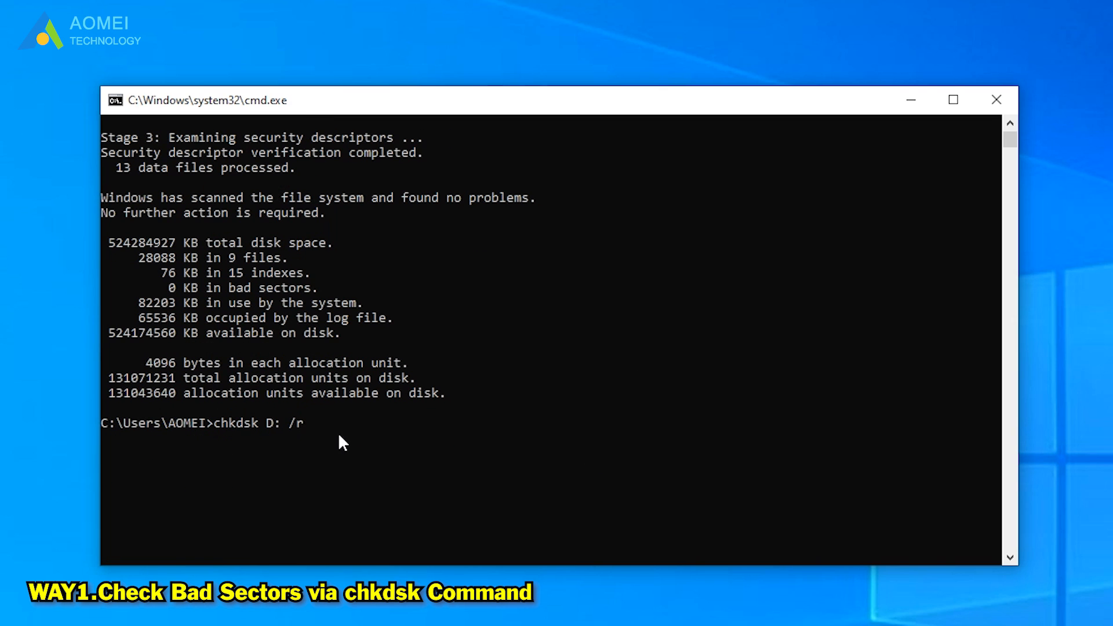
key(Enter)
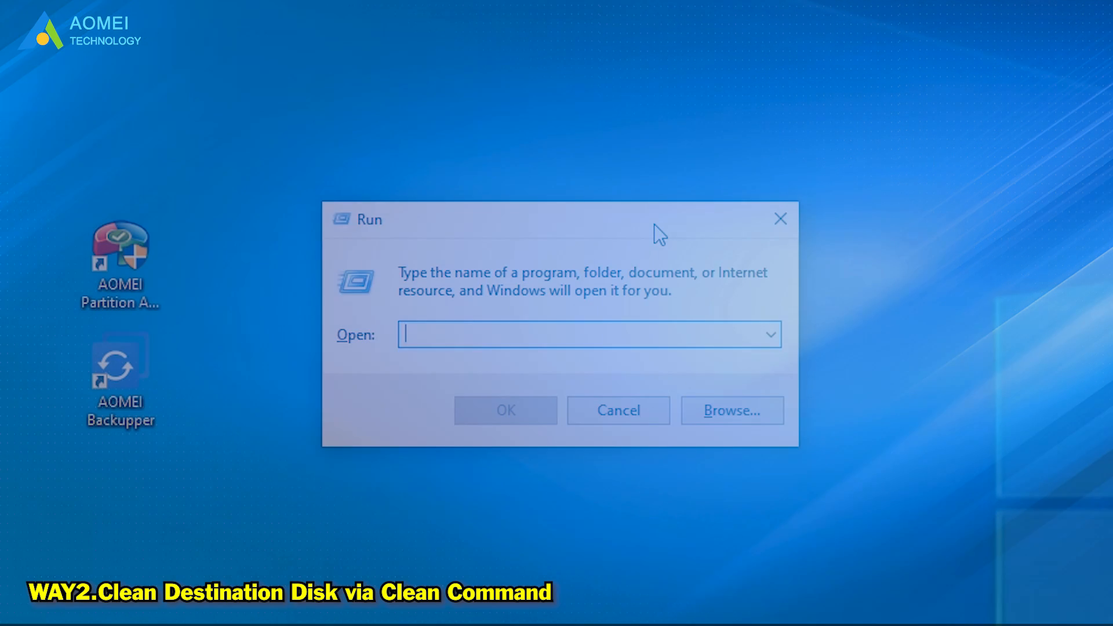
- Start DiskPart, list the three disks and select the 60 GB disk 2
text(disk)
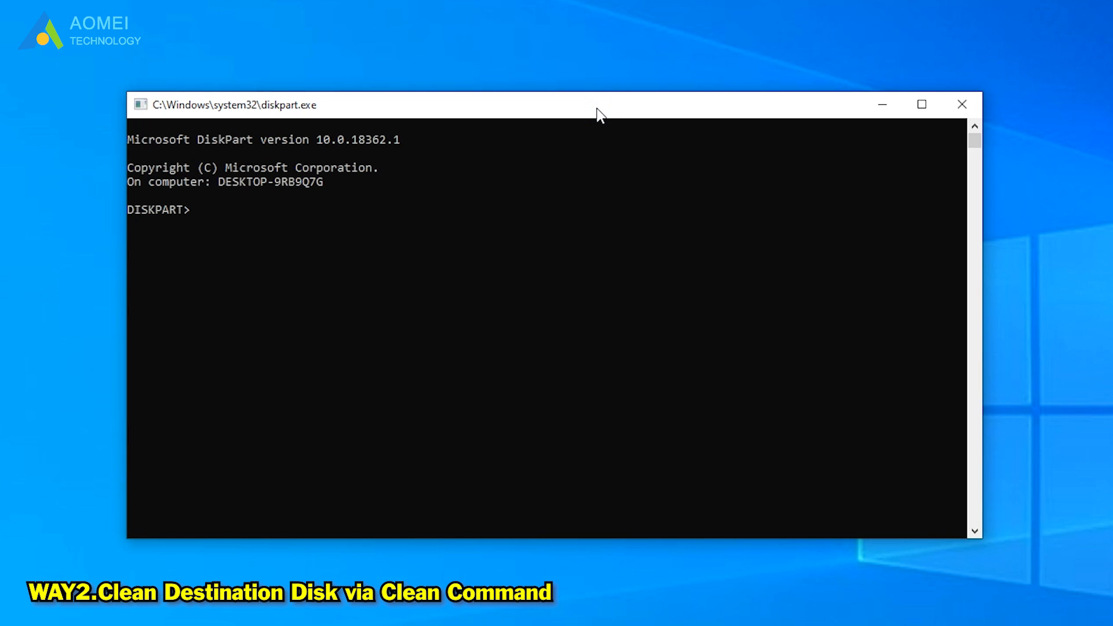
text(list disk)
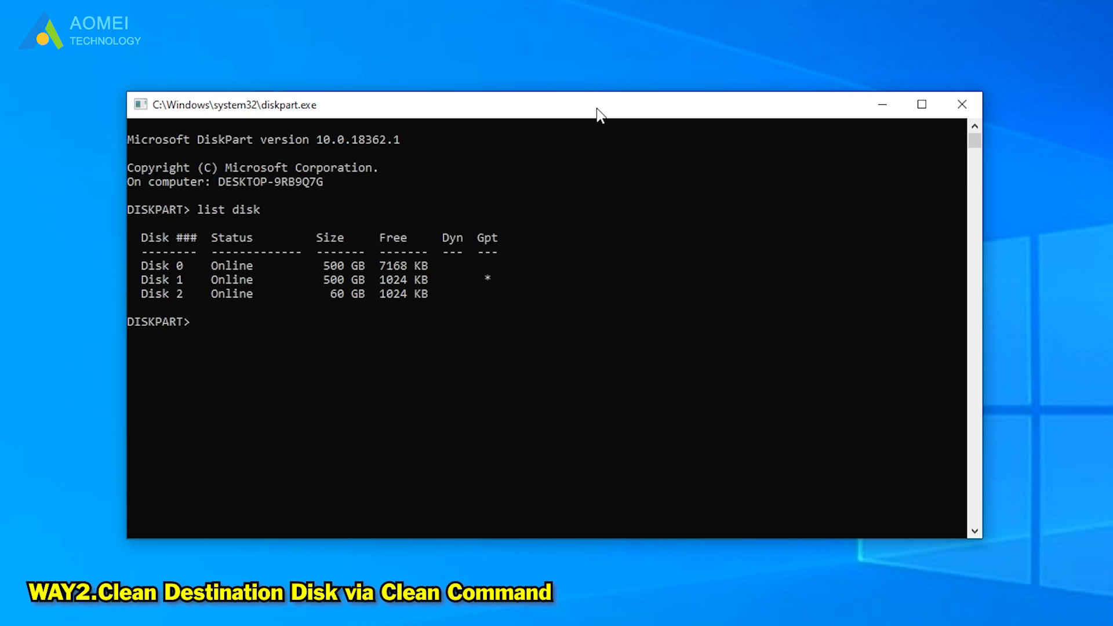
text(select disk 2)
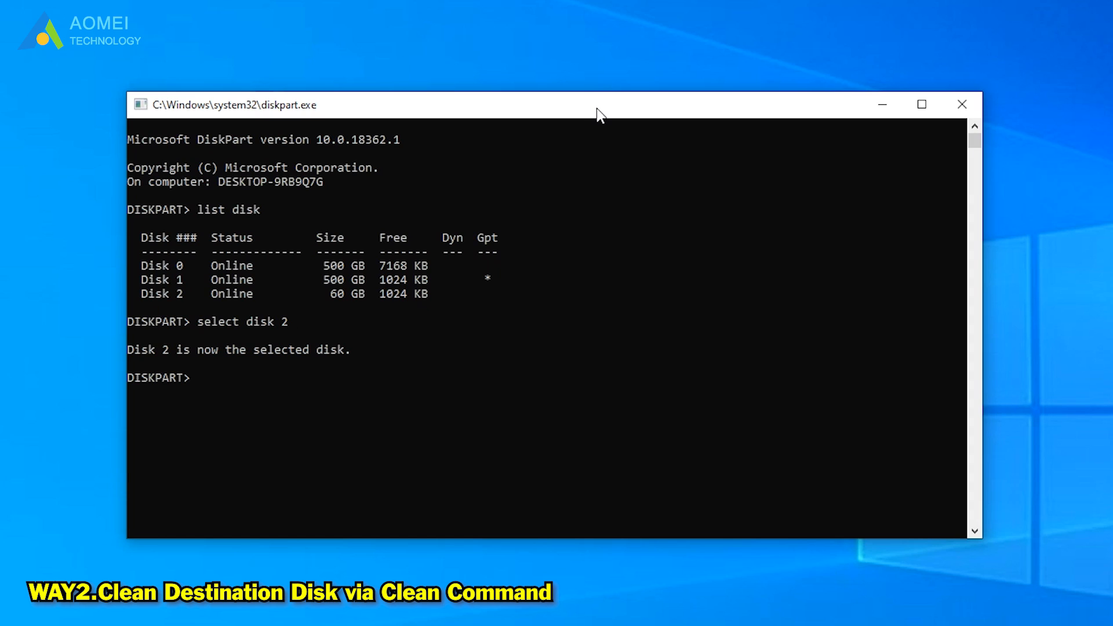
- Run clean all to wipe every sector of disk 2
text(clean all)
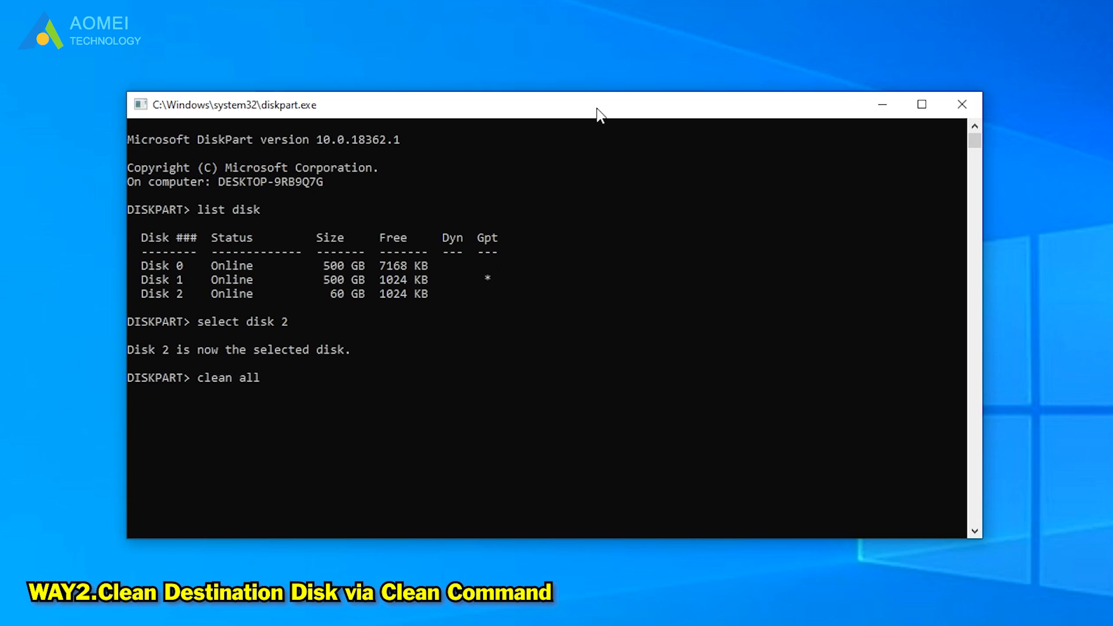
key(Enter)
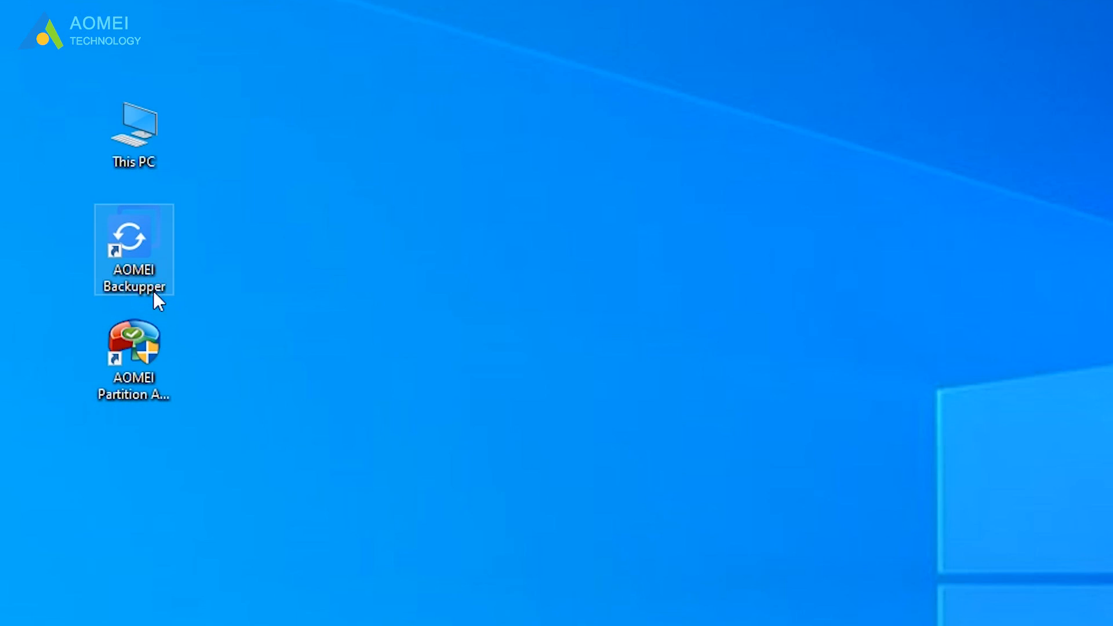
- Start a Disk Clone in AOMEI Backupper with the 500 GB Disk 1 as source
double_click(133, 238)
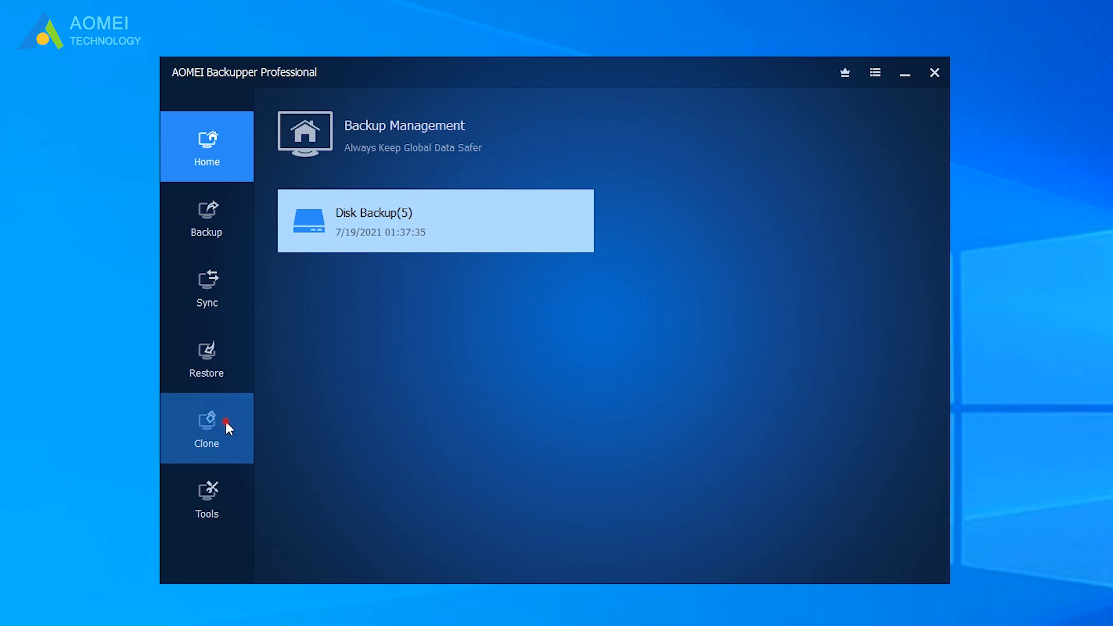
click(206, 427)
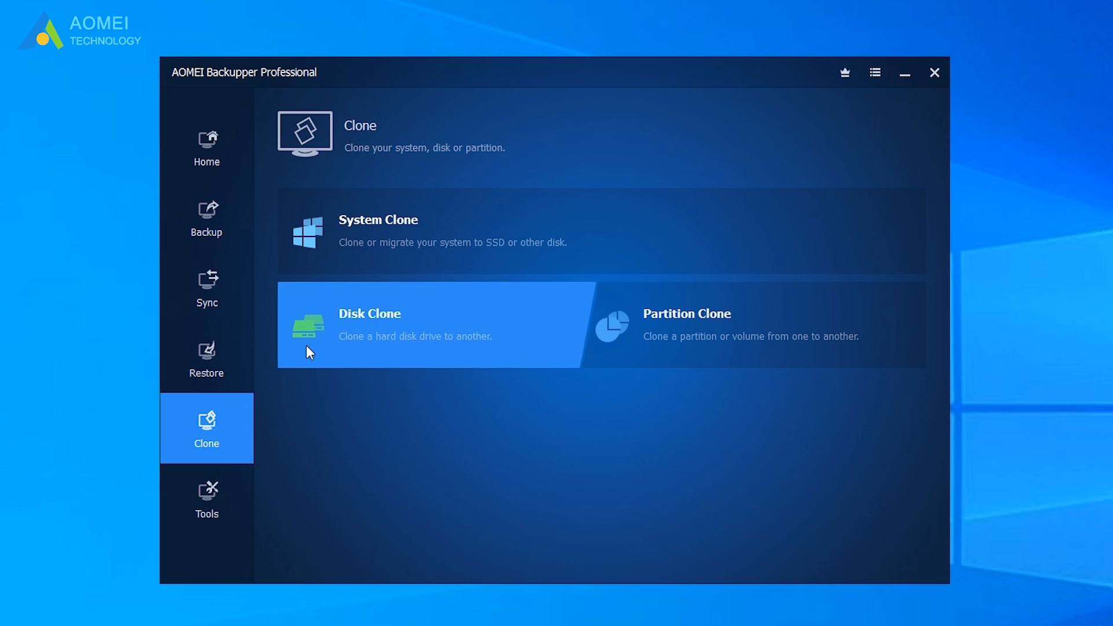
click(370, 324)
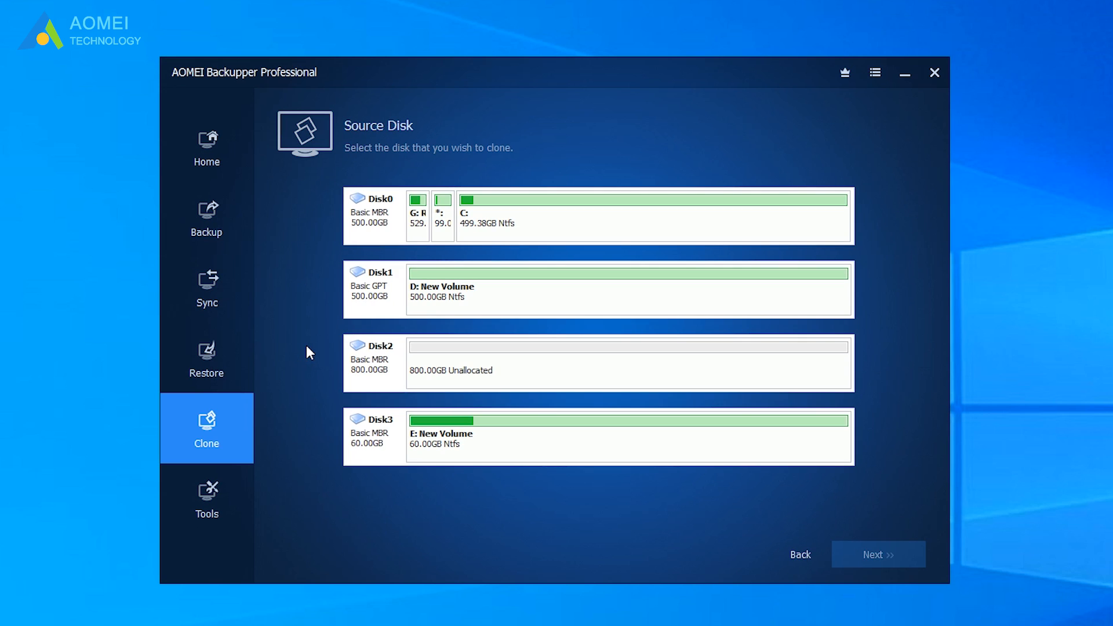
click(563, 287)
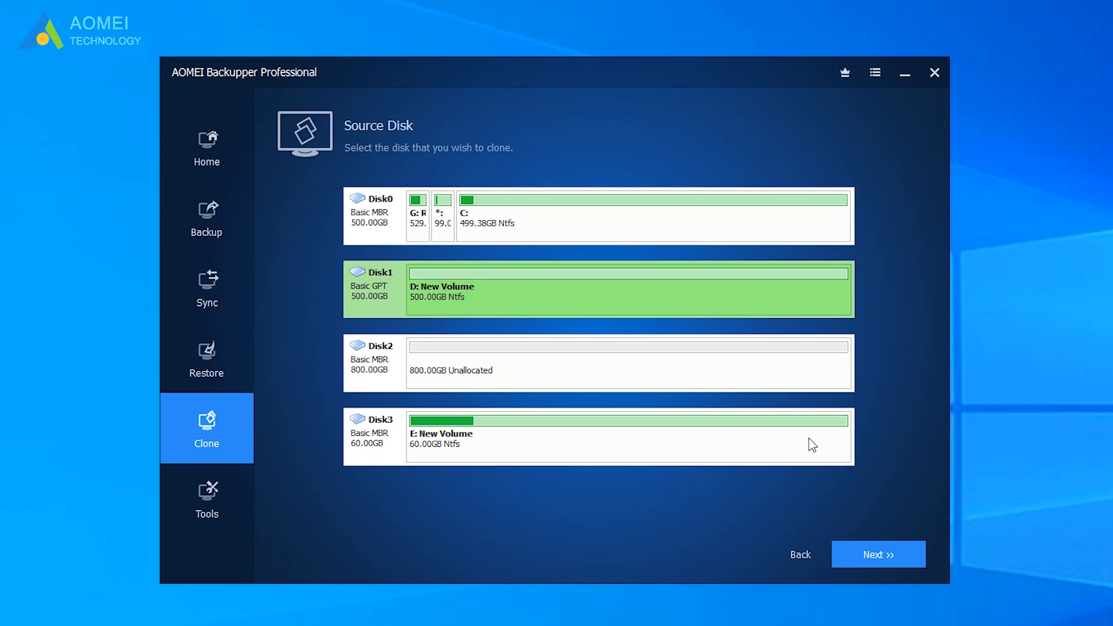
click(877, 555)
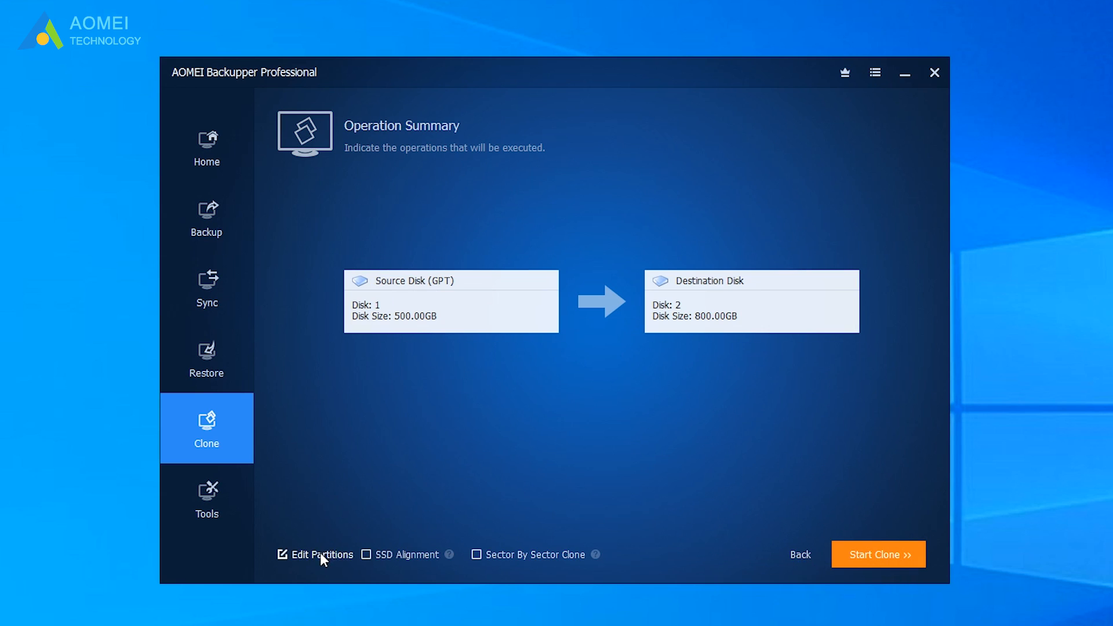
- Choose the 800 GB Disk 2 as destination, copying partitions without resizing
click(319, 555)
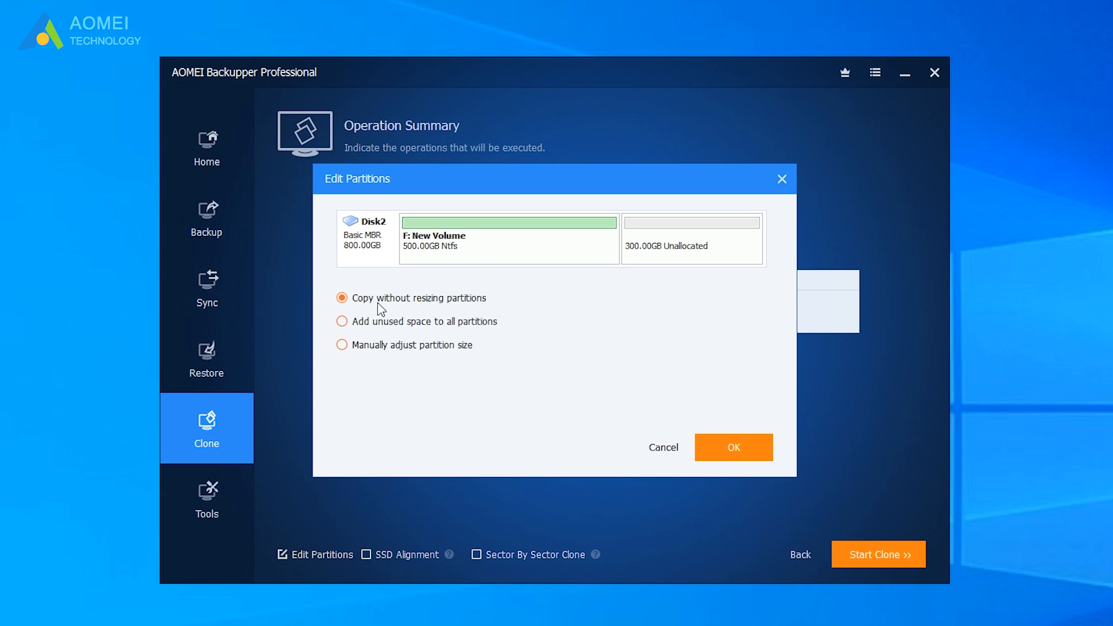
click(733, 447)
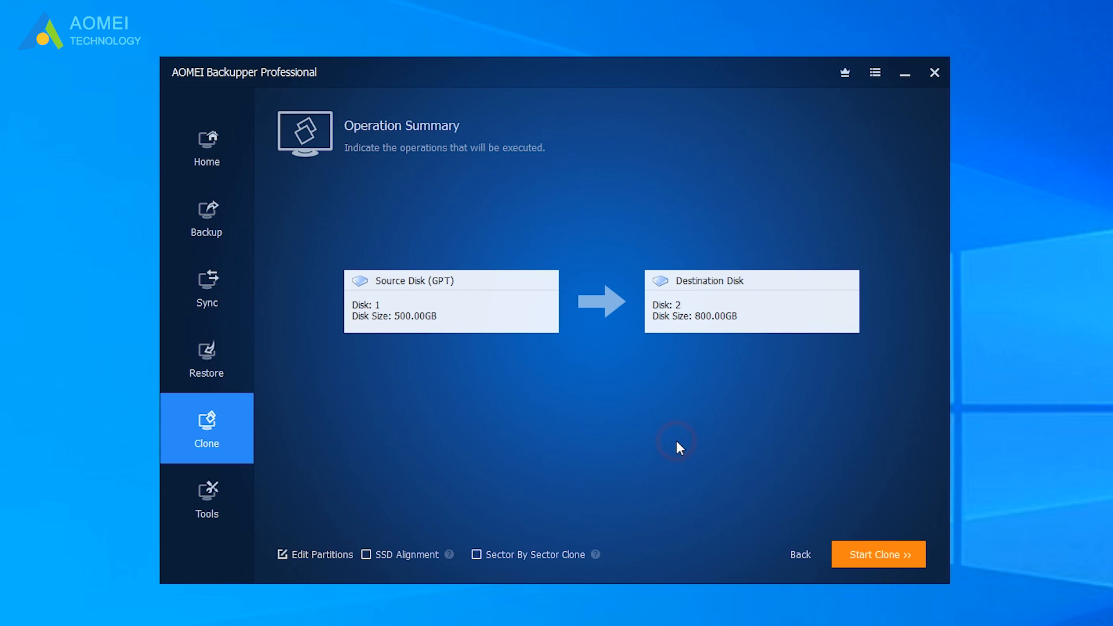
mouse_move(720, 448)
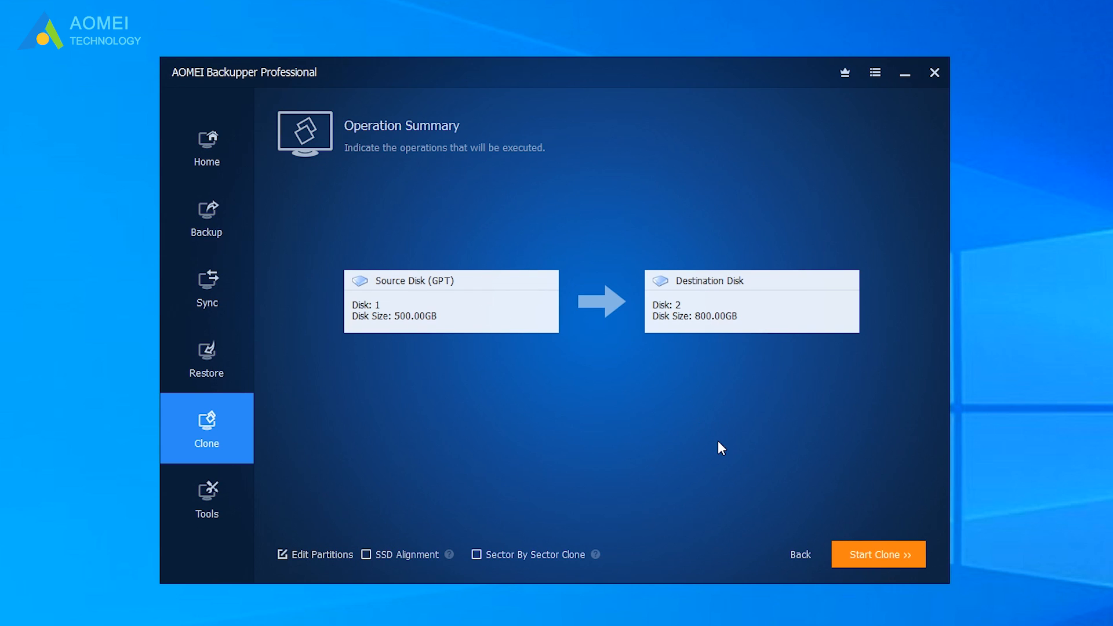